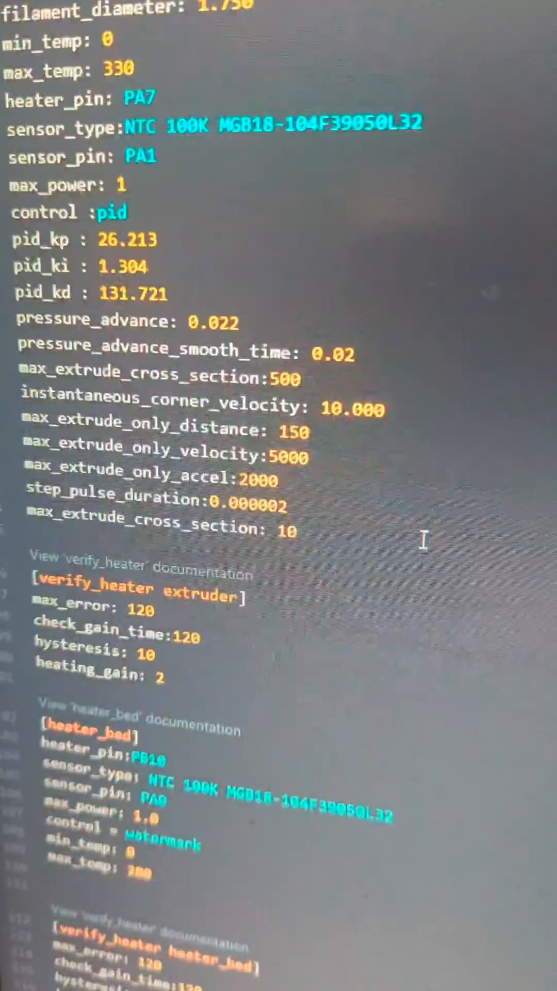
scroll(down, 3)
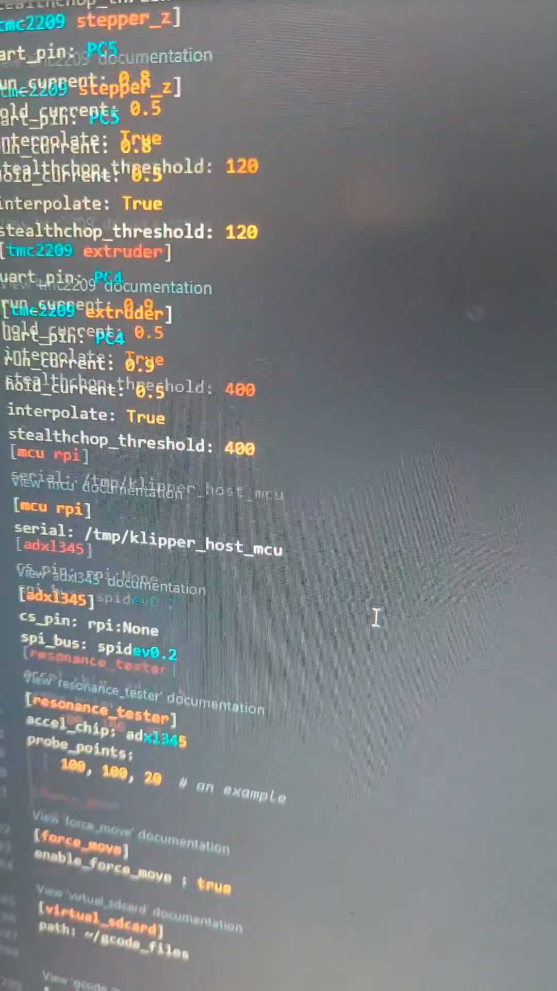